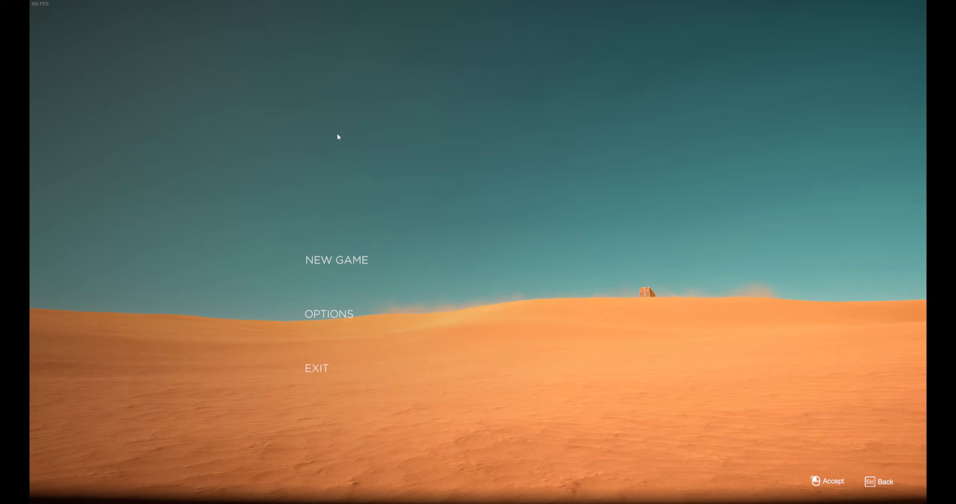
mouse_move(454, 220)
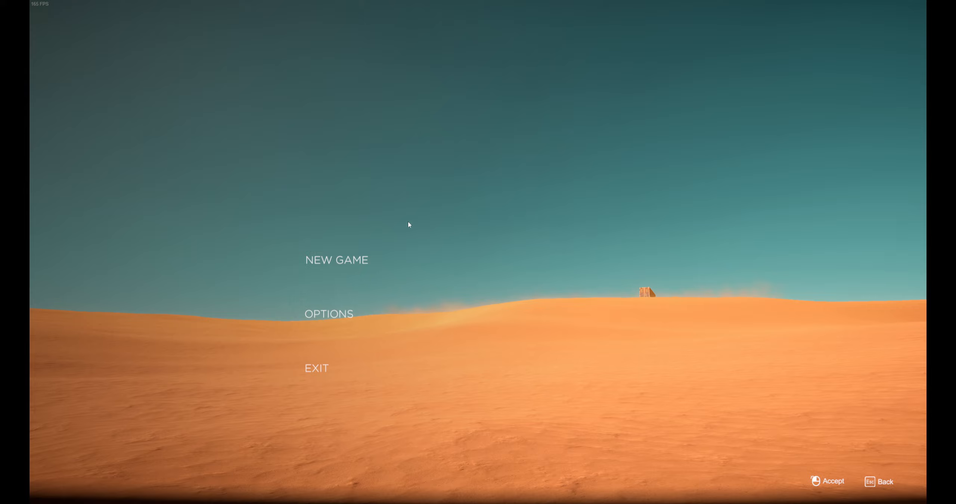
Lower the master volume in Sound options, then review the control key bindings.
click(328, 314)
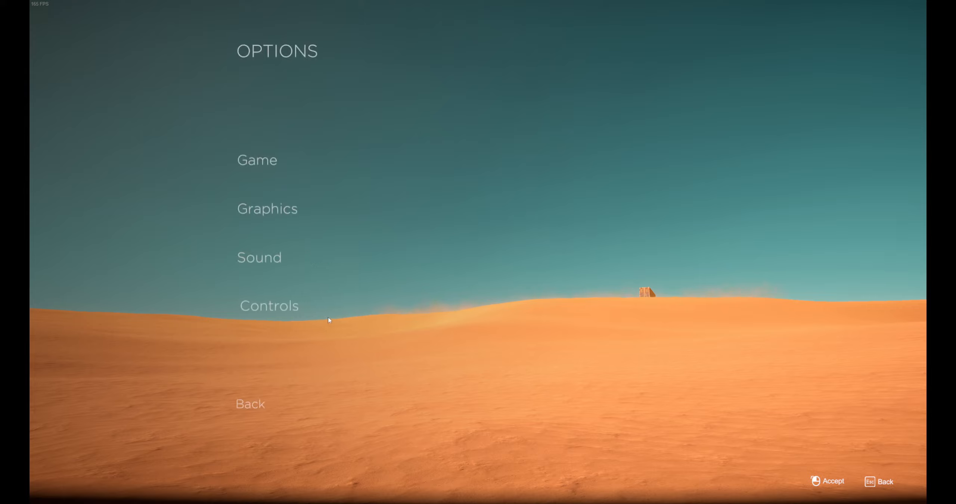
click(258, 256)
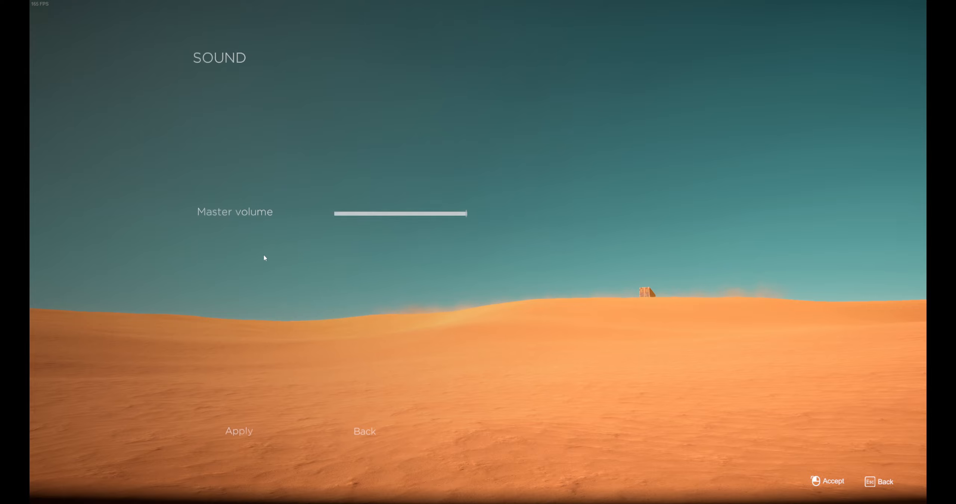
drag(463, 213, 431, 214)
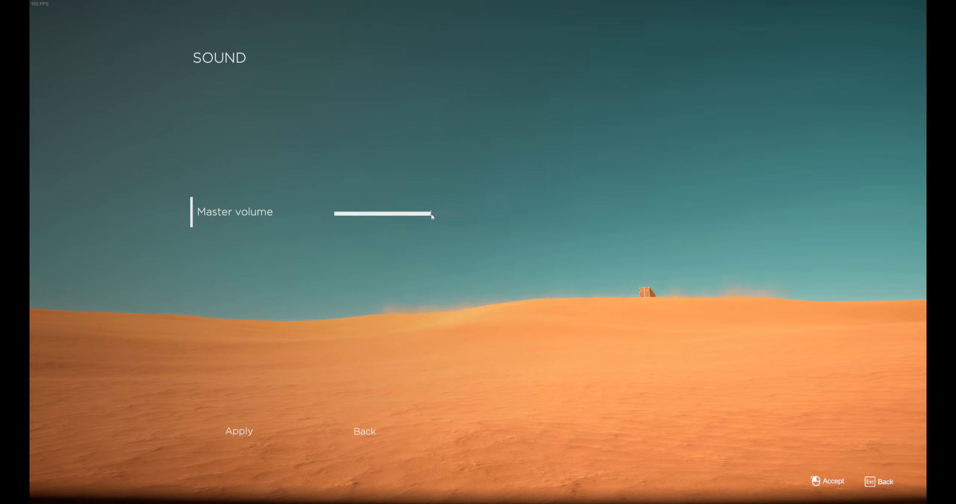
click(363, 430)
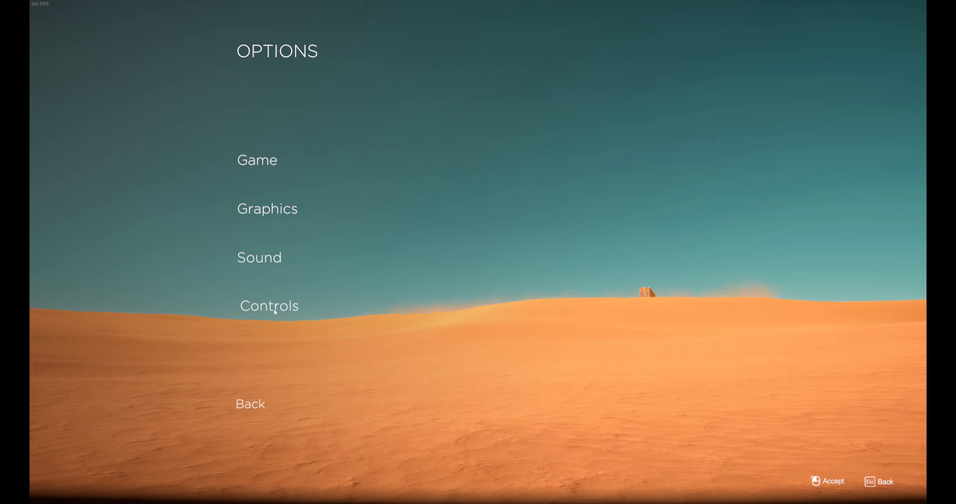
click(269, 306)
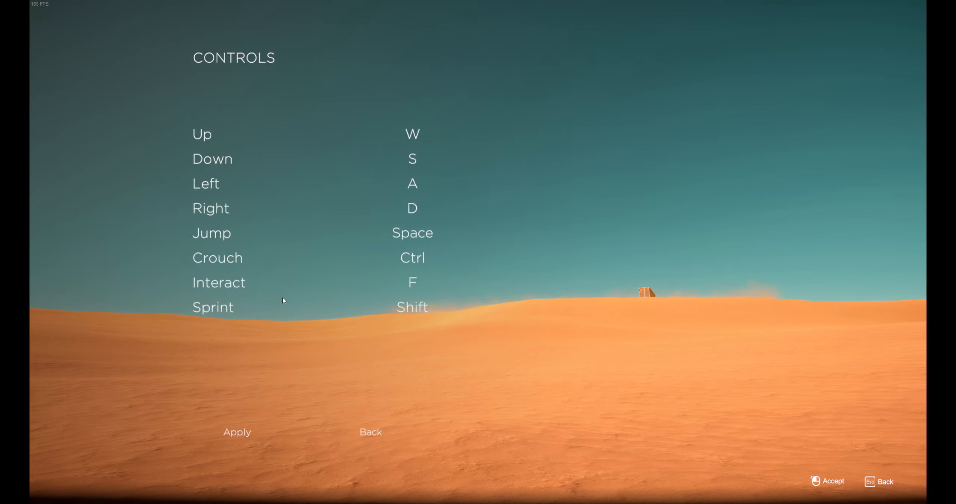
click(412, 282)
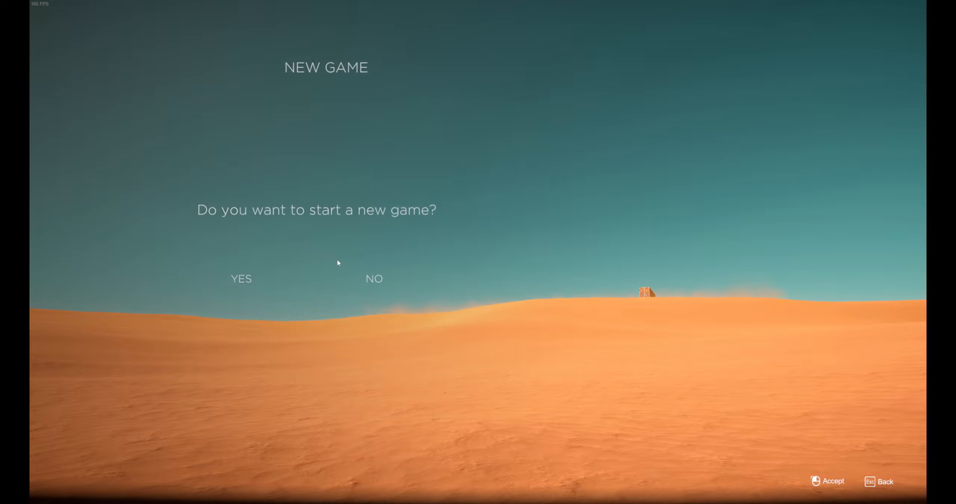
Answer YES on the New Game prompt to begin playing.
click(241, 278)
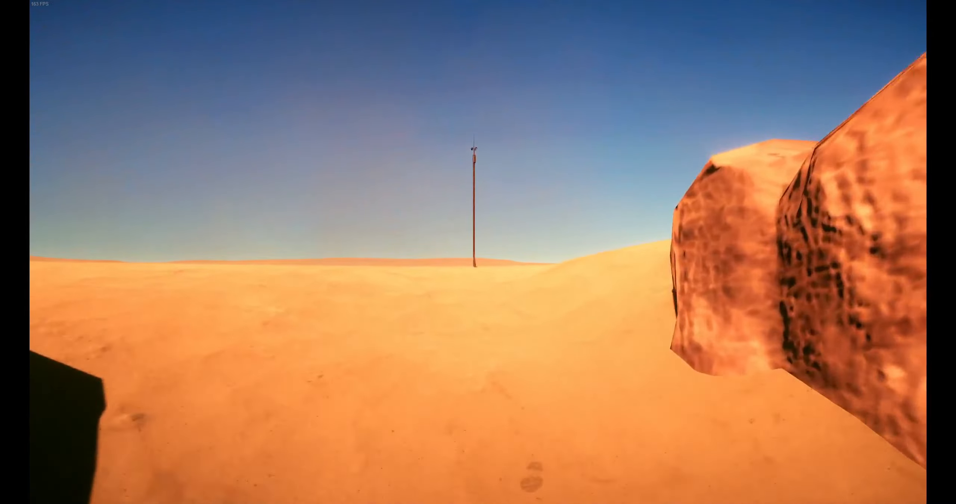
mouse_move(477, 252)
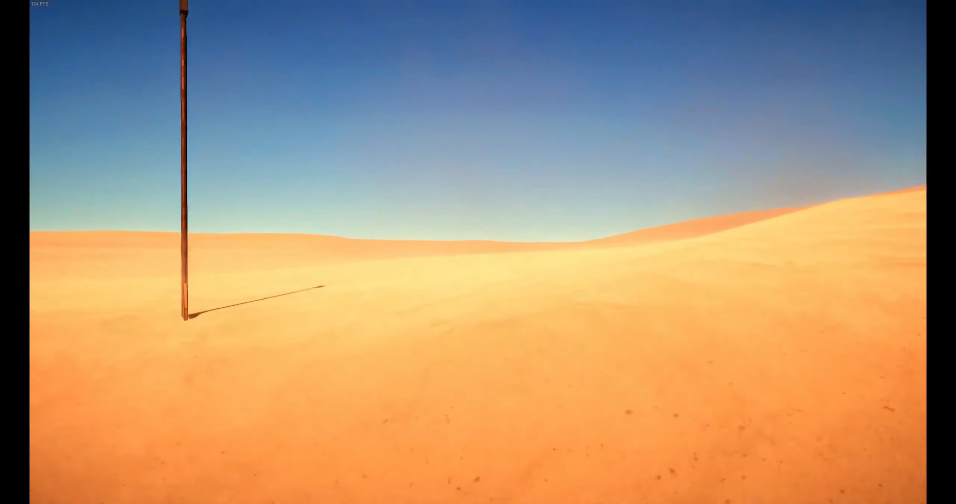
mouse_move(478, 251)
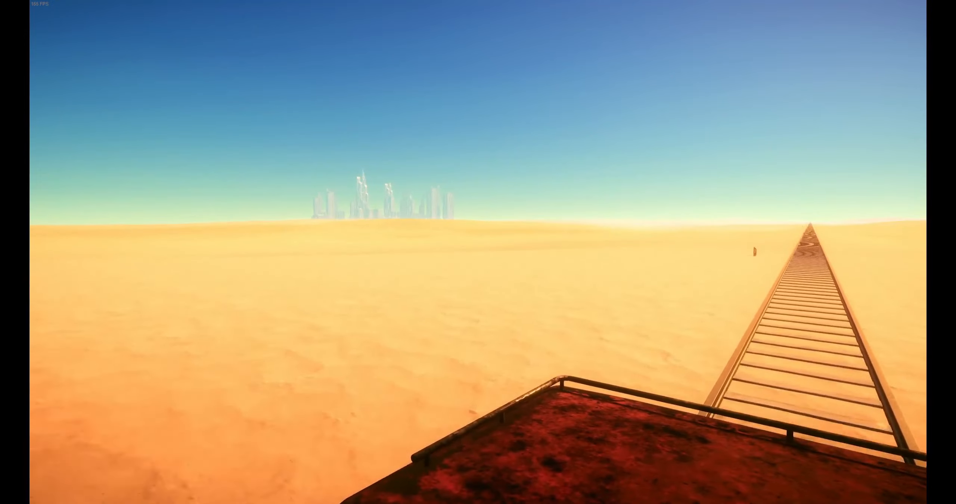
mouse_move(478, 252)
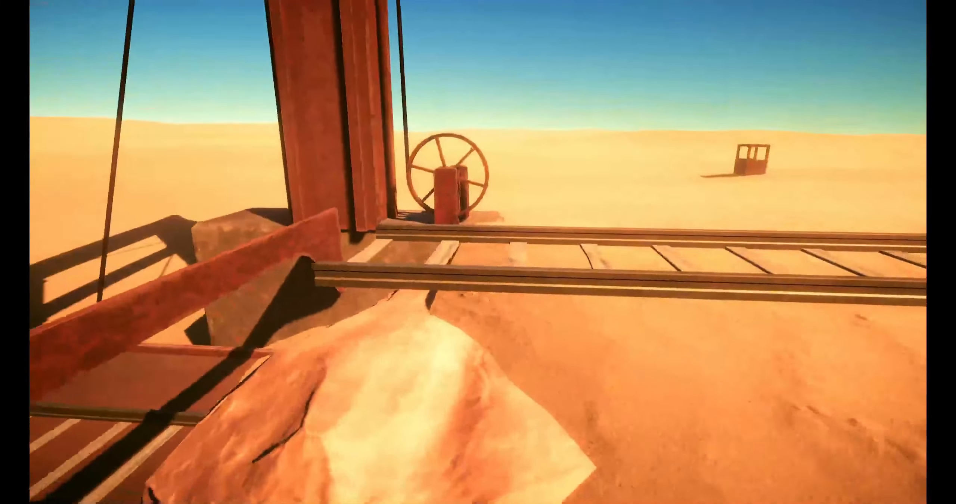
mouse_move(478, 251)
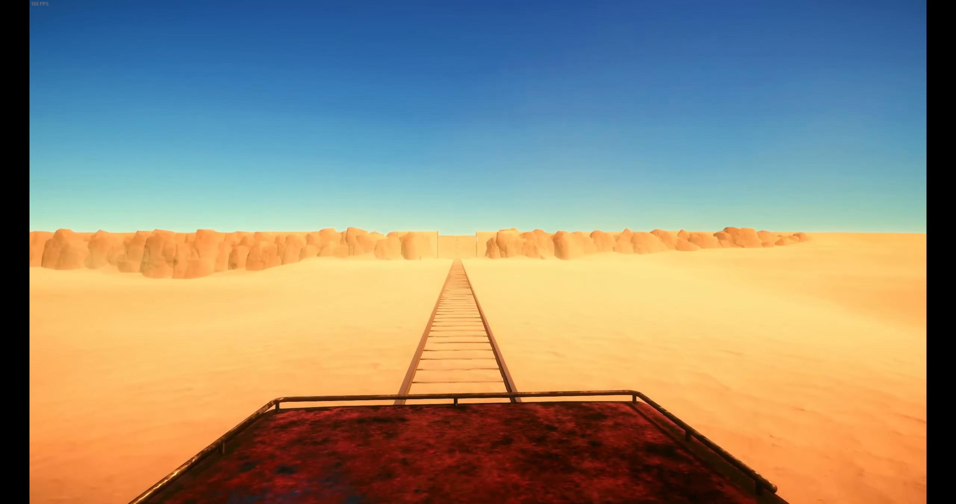
key(w)
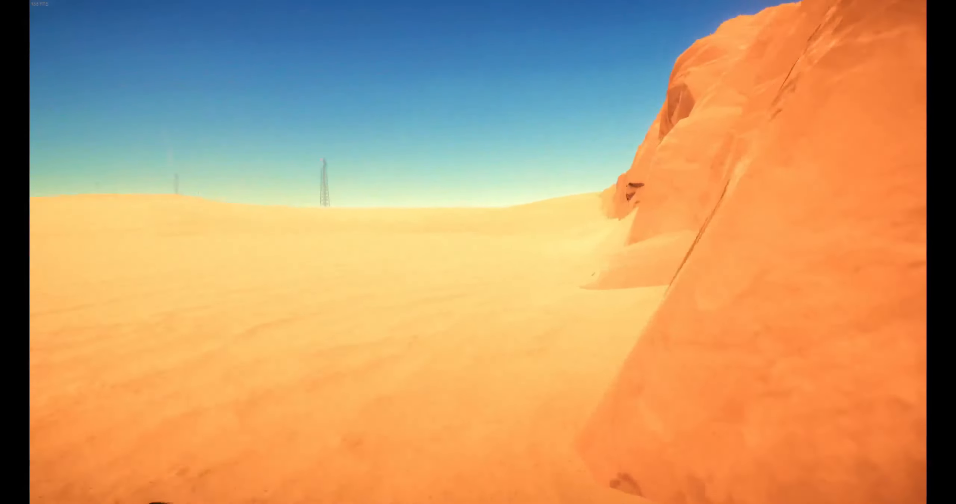
mouse_move(477, 251)
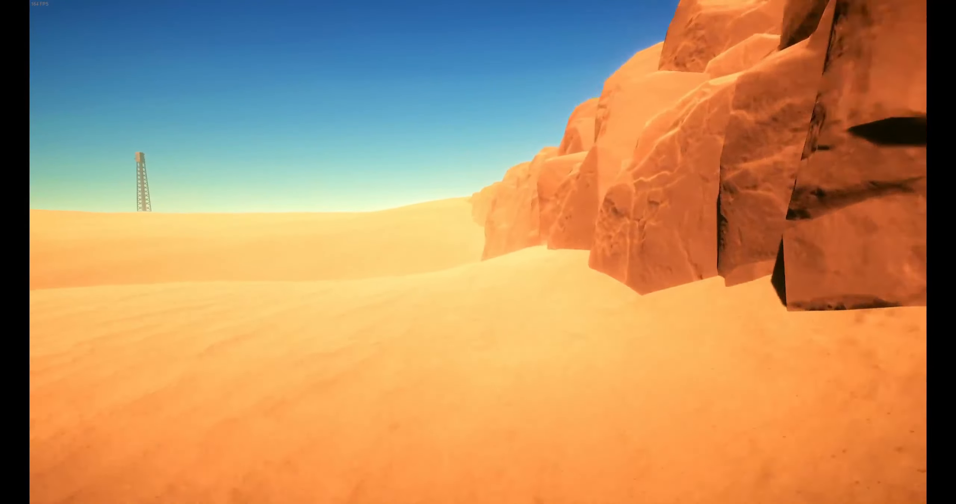
mouse_move(478, 252)
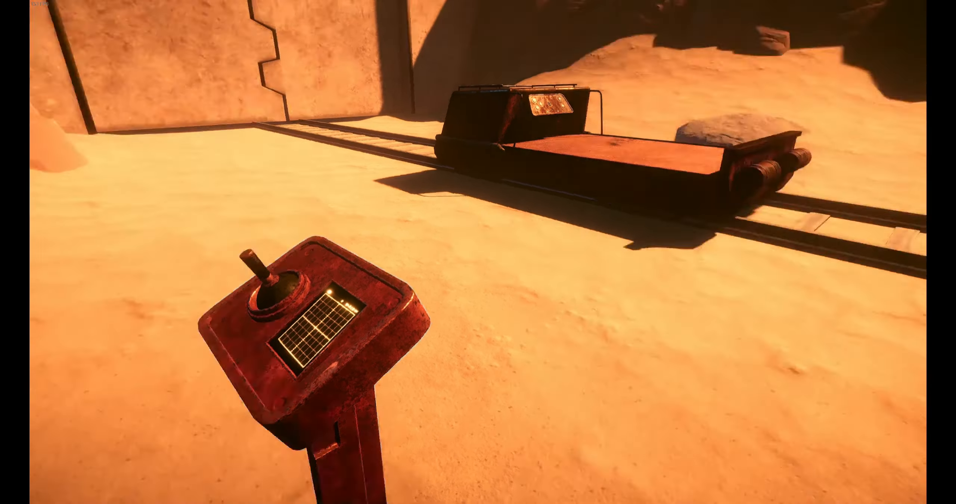
mouse_move(478, 252)
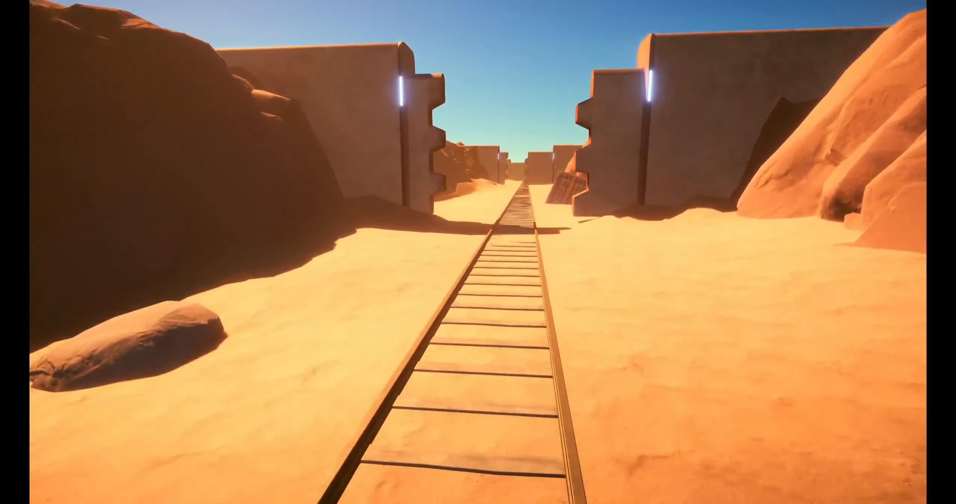
Walk forward along the railway line toward the opening between the canyon walls.
key(w)
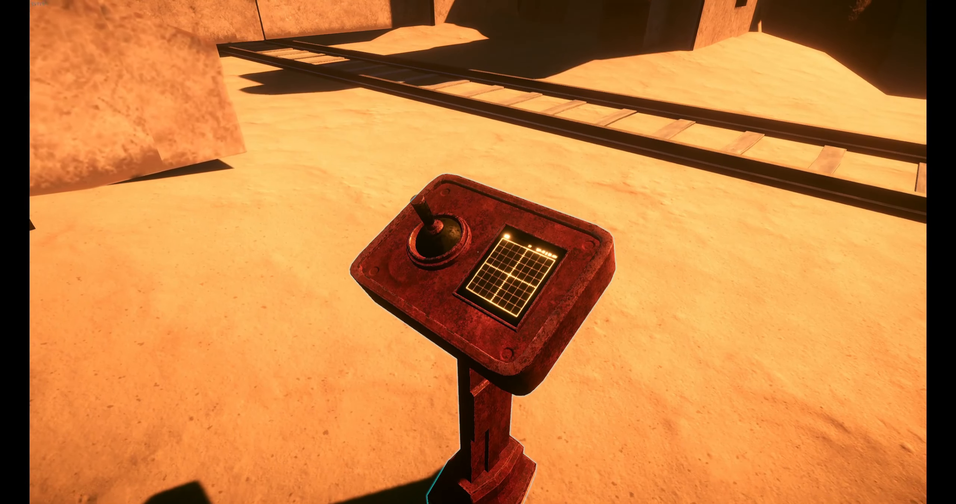
mouse_move(478, 251)
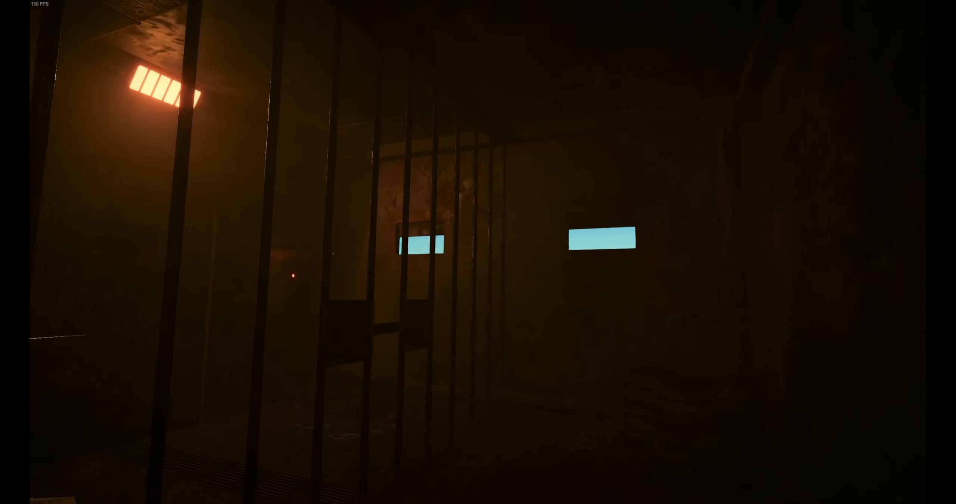
mouse_move(477, 252)
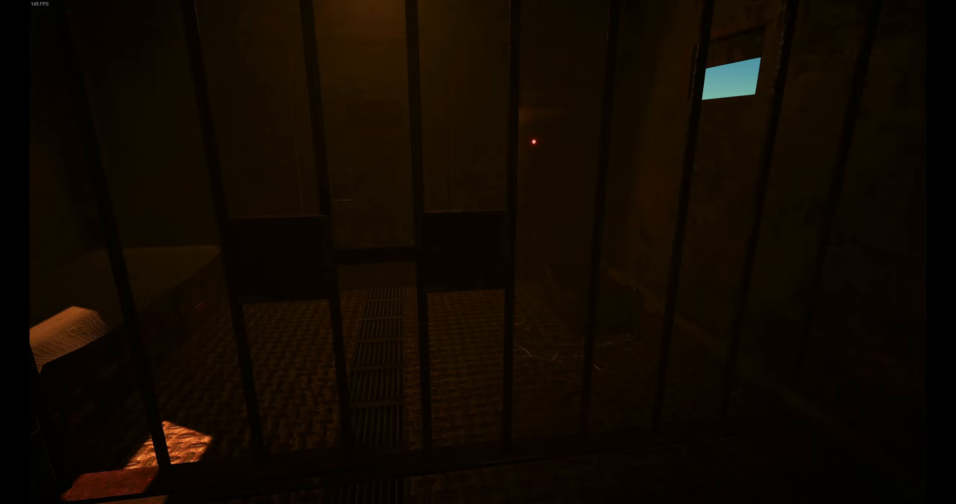
mouse_move(478, 252)
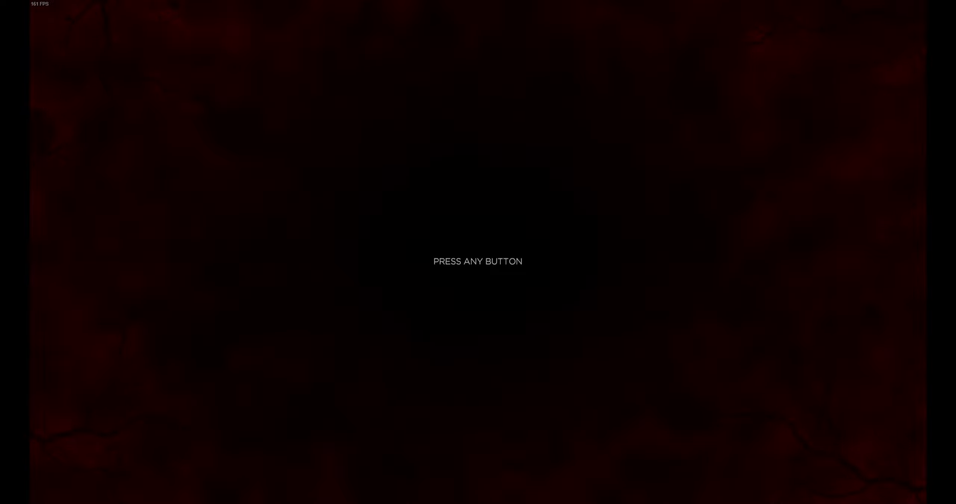
Dismiss the 'PRESS ANY BUTTON' screen with Enter to return to the desert.
key(enter)
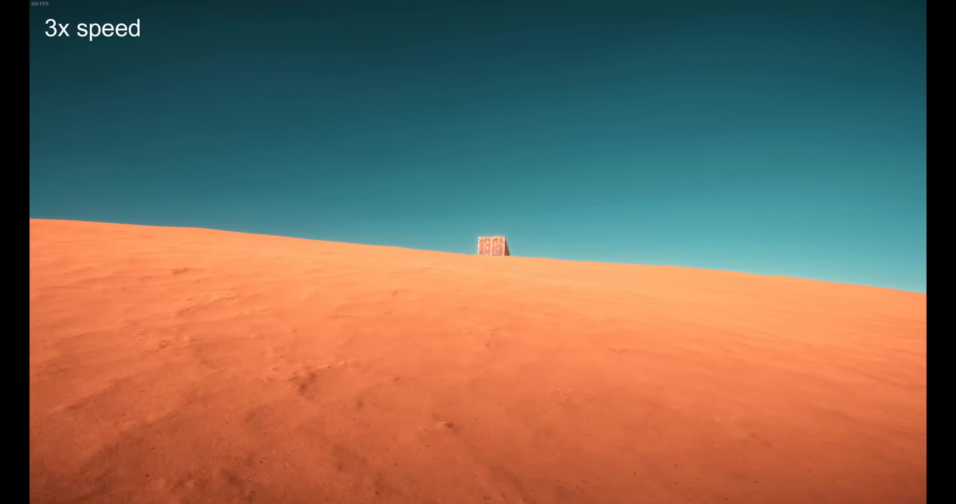
mouse_move(477, 252)
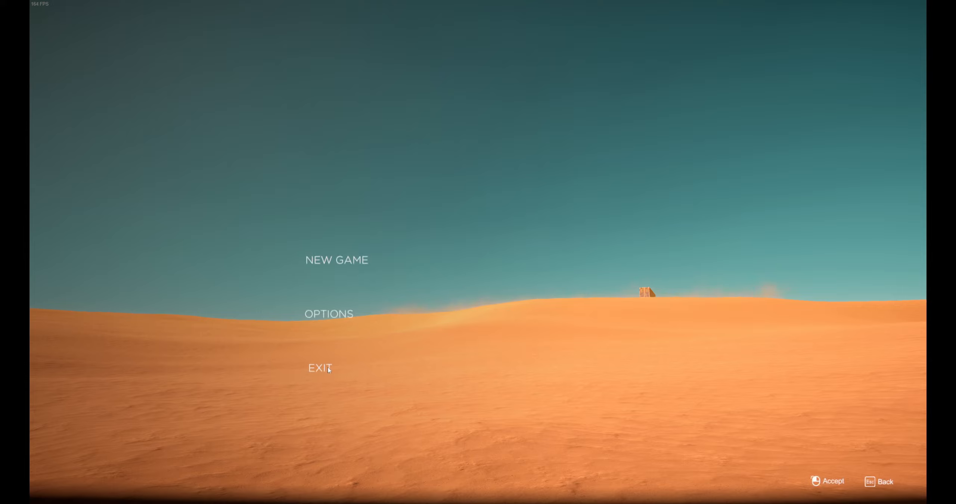
mouse_move(533, 353)
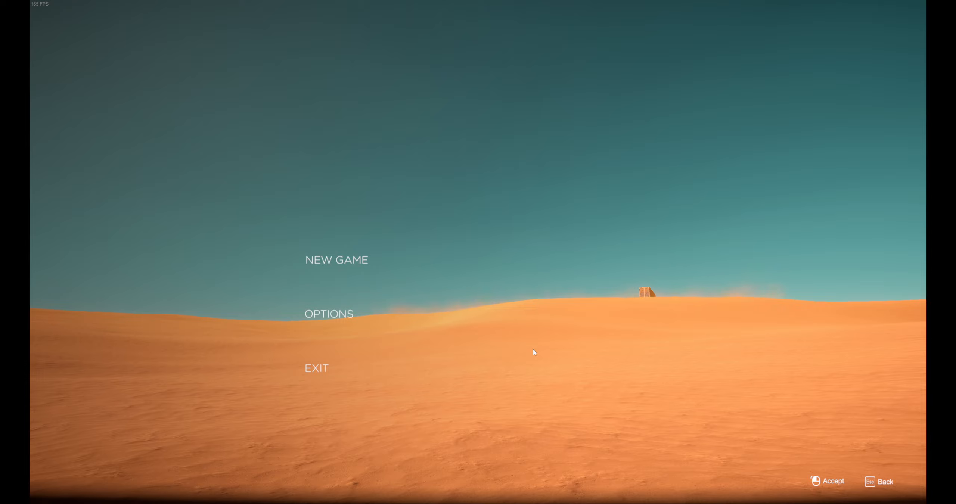